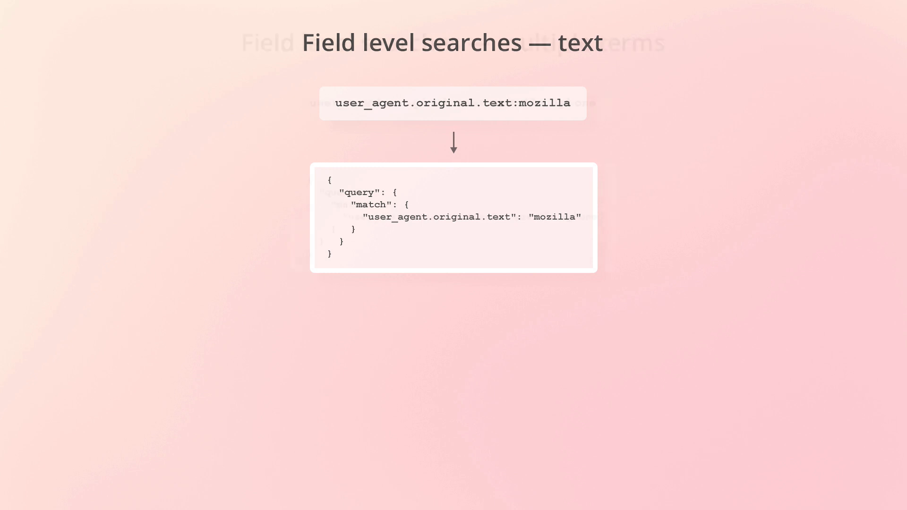
{"action": "key", "text": "Right"}
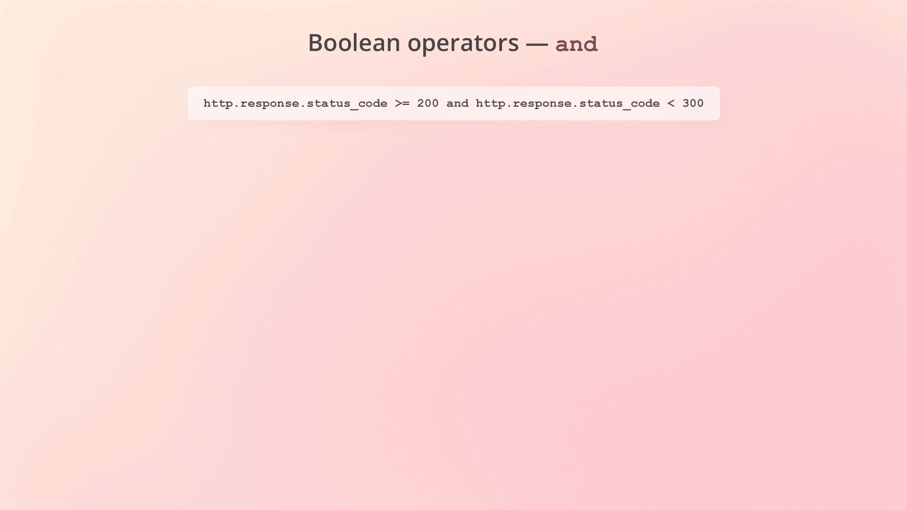